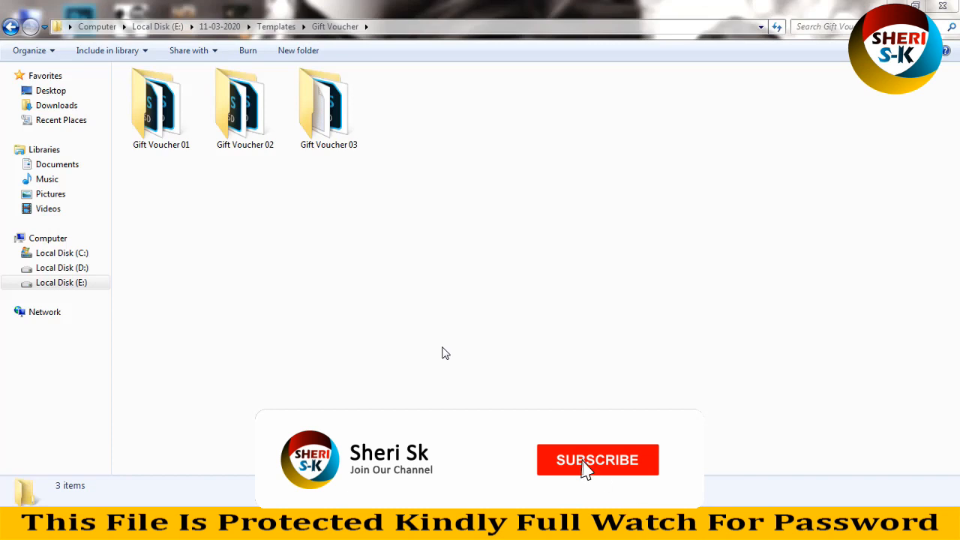
- Open the Gift Voucher 01 folder and bring up the context menu for Gift Voucher 01.psd
click(597, 459)
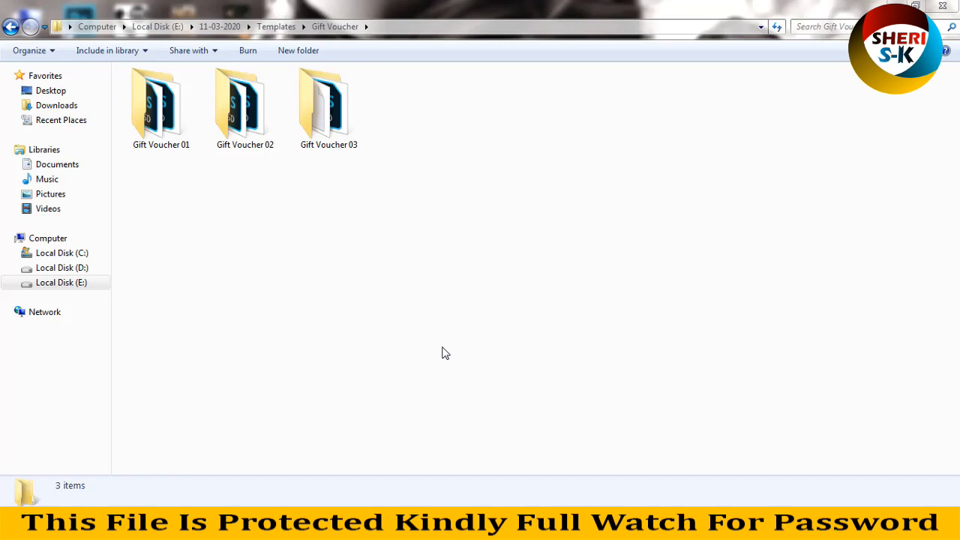
mouse_move(377, 9)
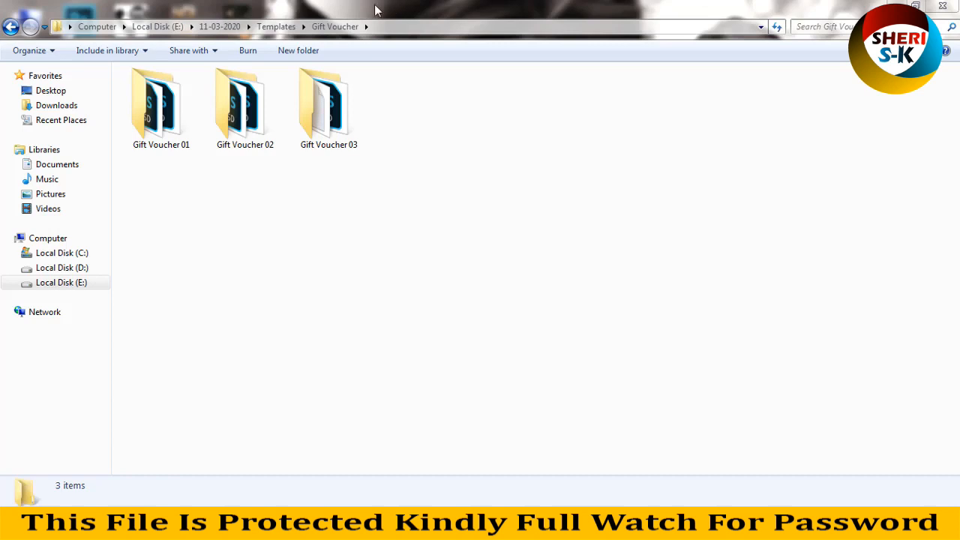
double_click(160, 102)
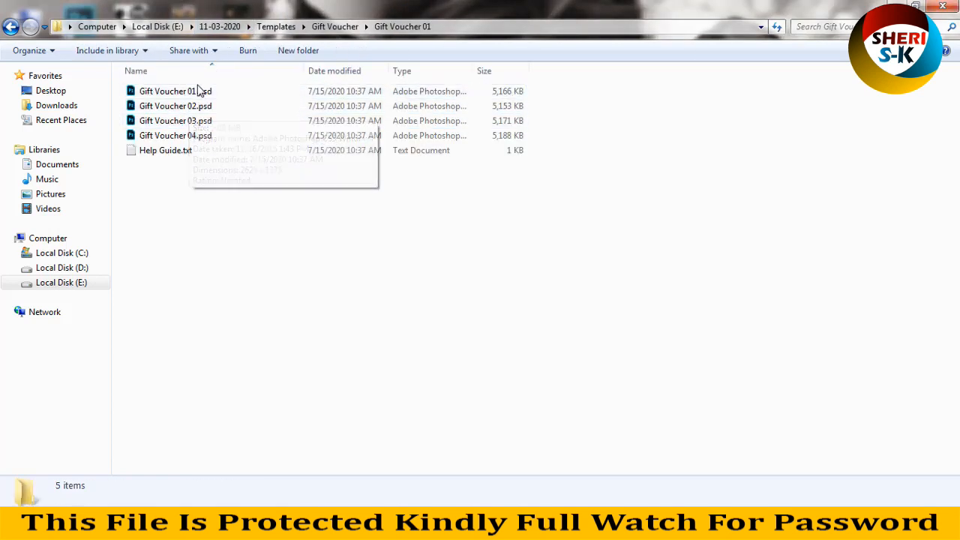
click(174, 92)
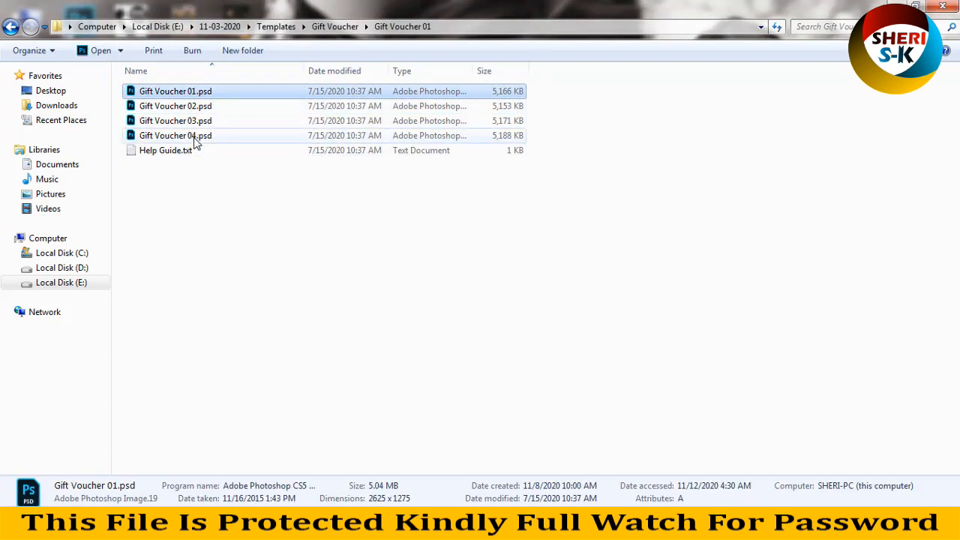
right_click(176, 92)
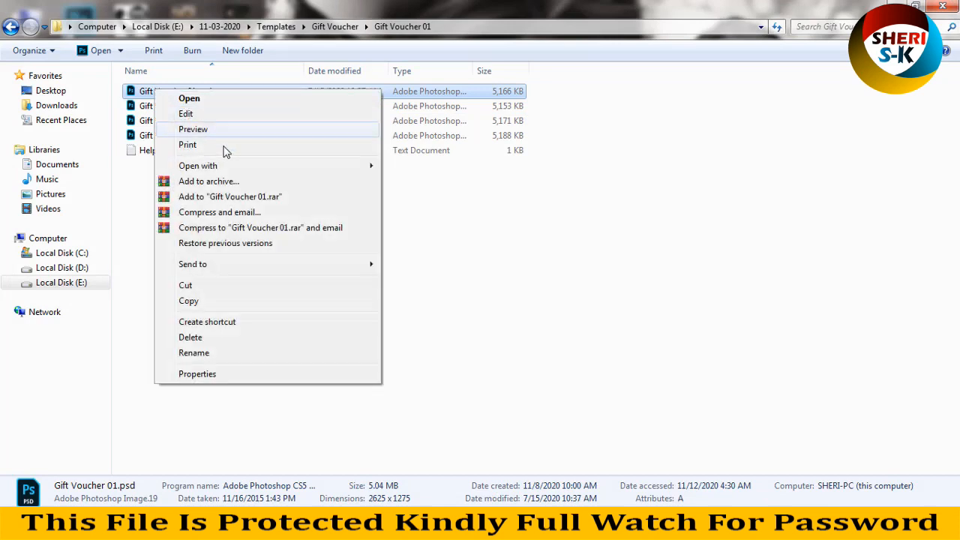
- Preview the orange OrcShape $150 voucher in Photo Viewer, then close it
click(198, 165)
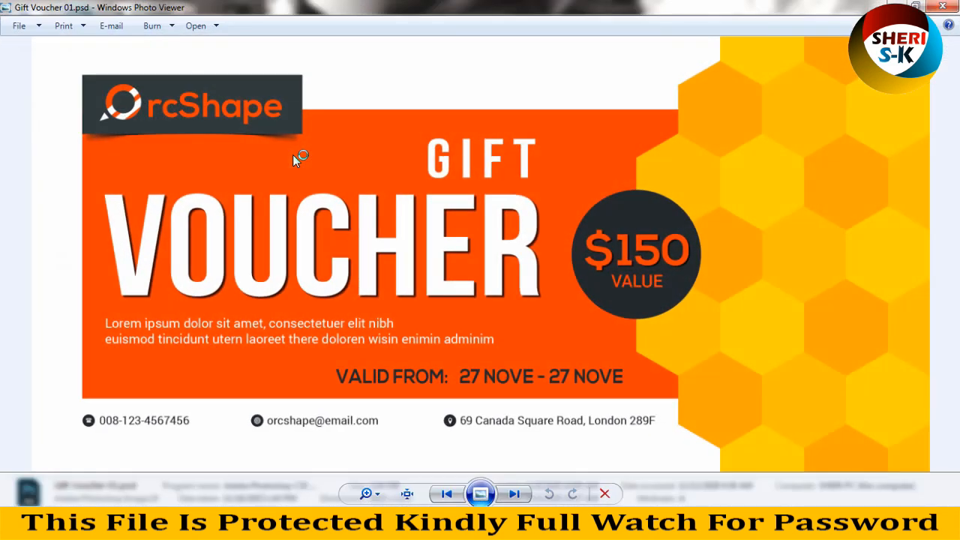
mouse_move(588, 177)
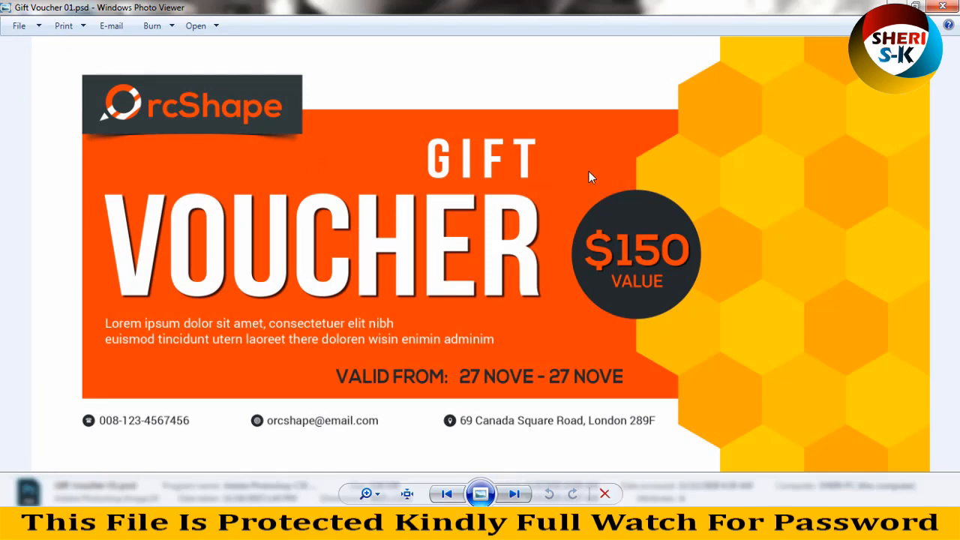
click(516, 494)
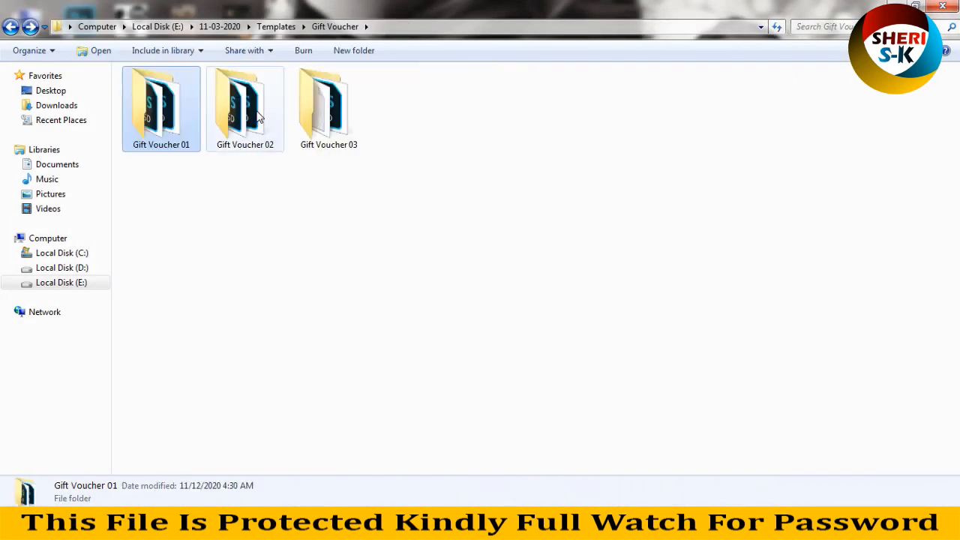
- Open Gift Voucher 02 and preview its first PSD, the blue DOORZI $799 voucher
double_click(245, 105)
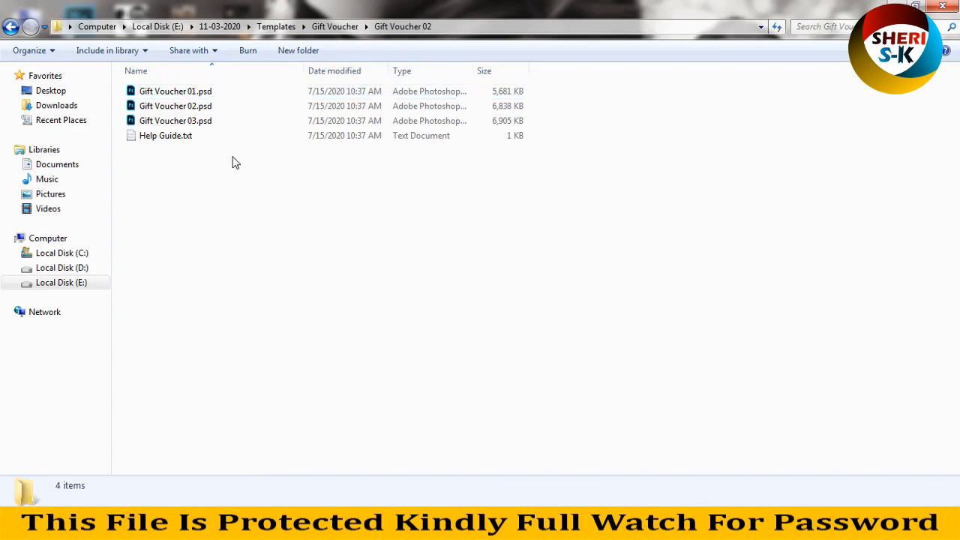
right_click(174, 91)
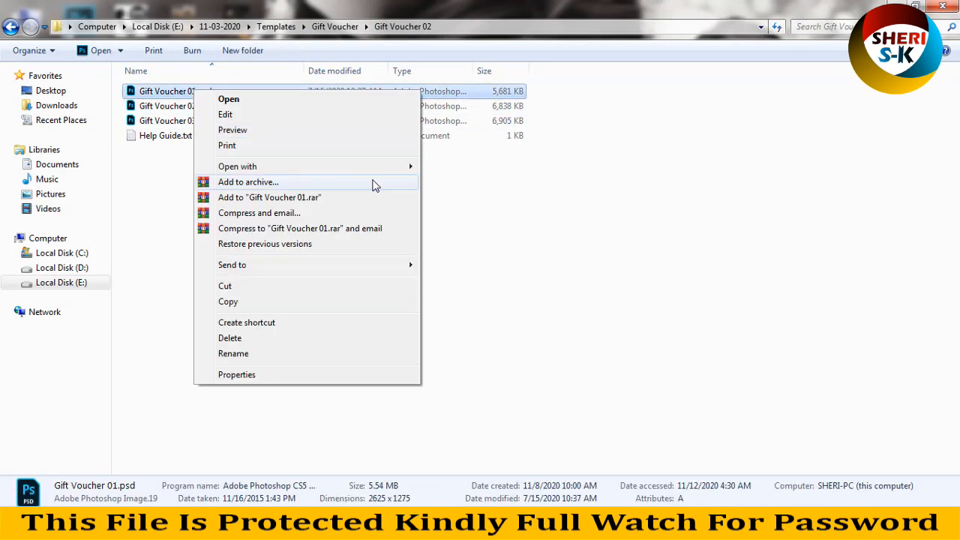
click(228, 99)
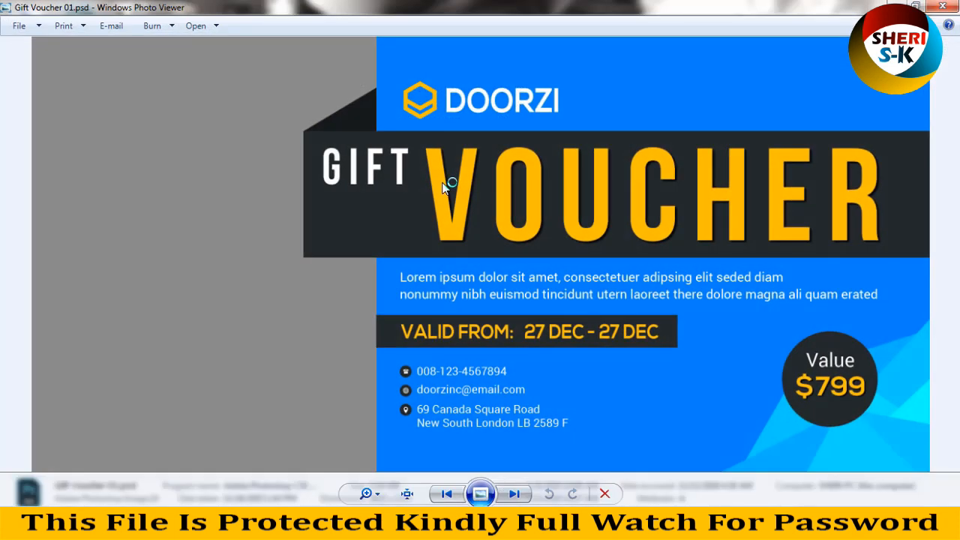
mouse_move(201, 216)
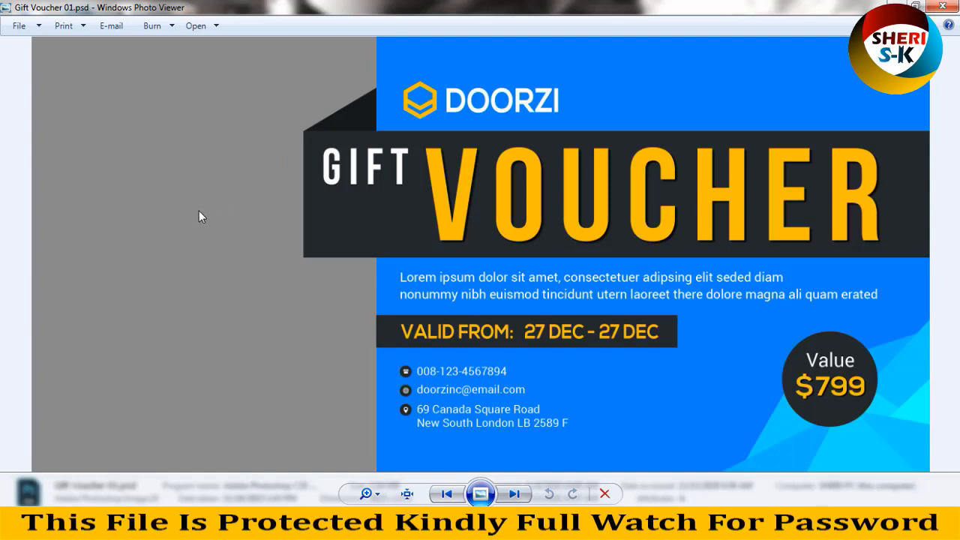
mouse_move(465, 216)
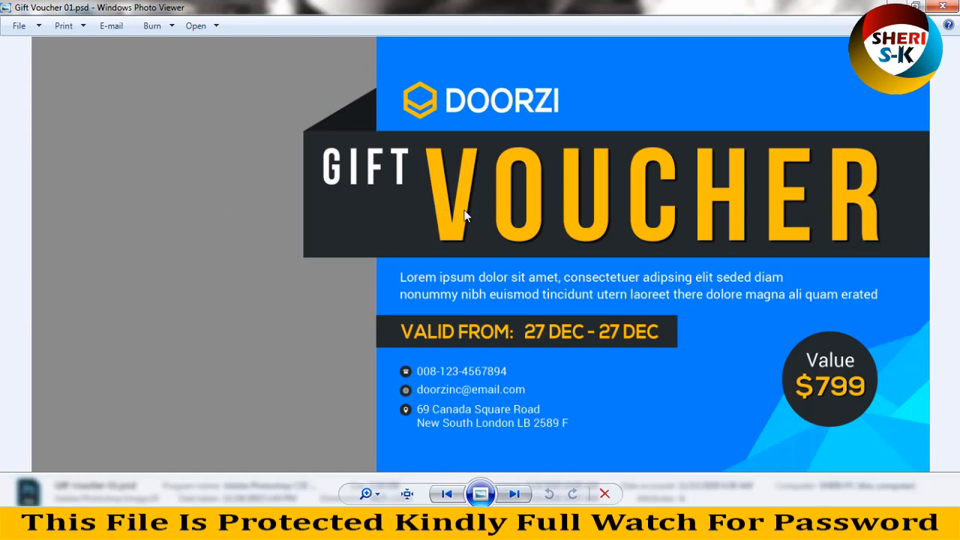
mouse_move(483, 108)
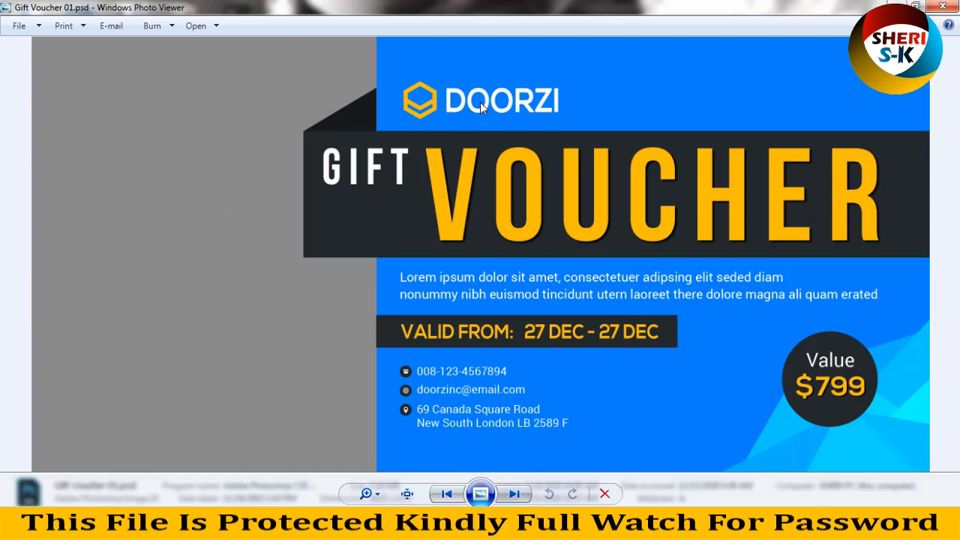
mouse_move(776, 345)
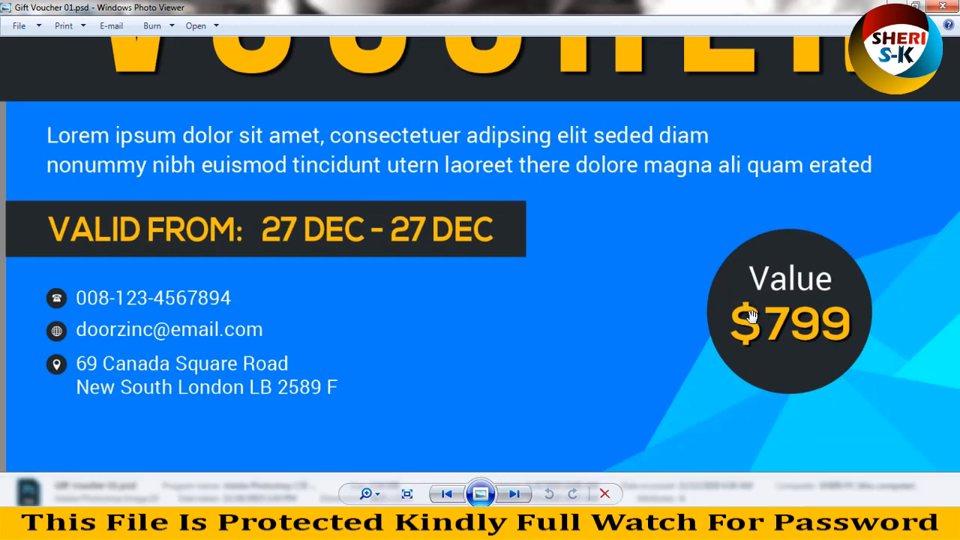
- Zoom in and move on to the red-and-green Gift Voucher 02.psd design
click(407, 494)
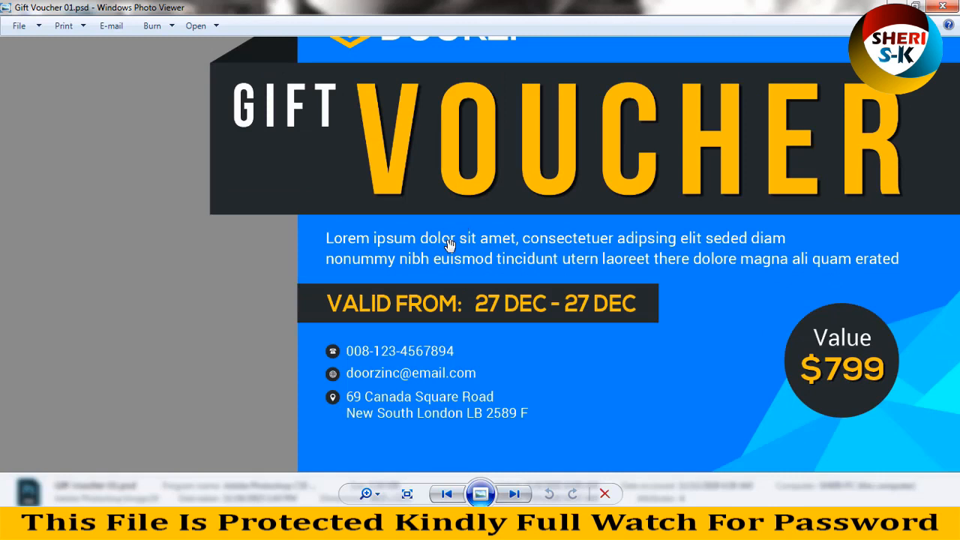
mouse_move(387, 378)
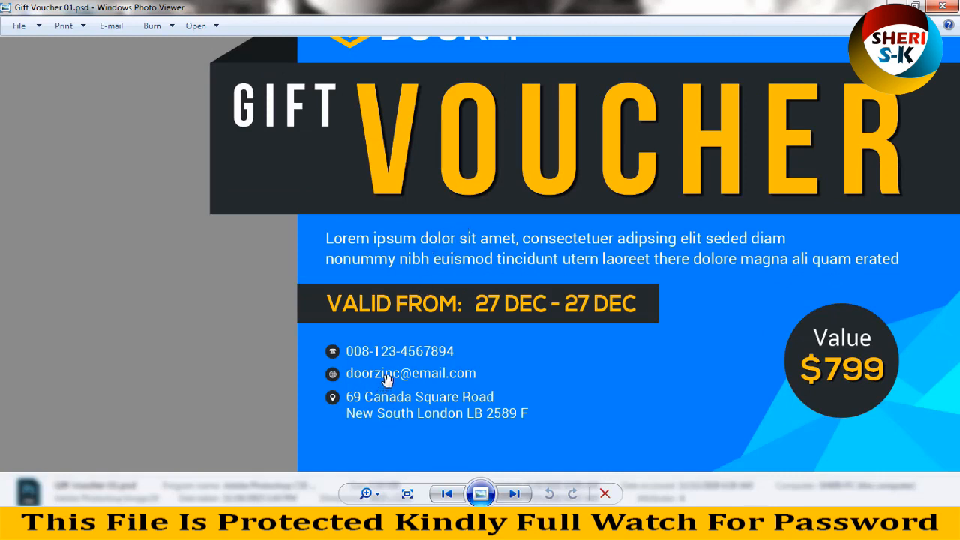
mouse_move(450, 311)
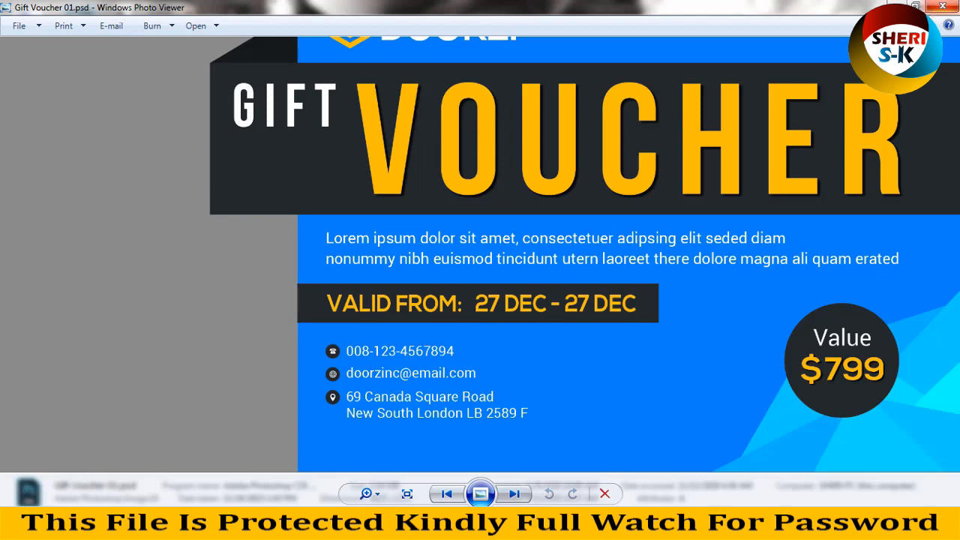
click(517, 494)
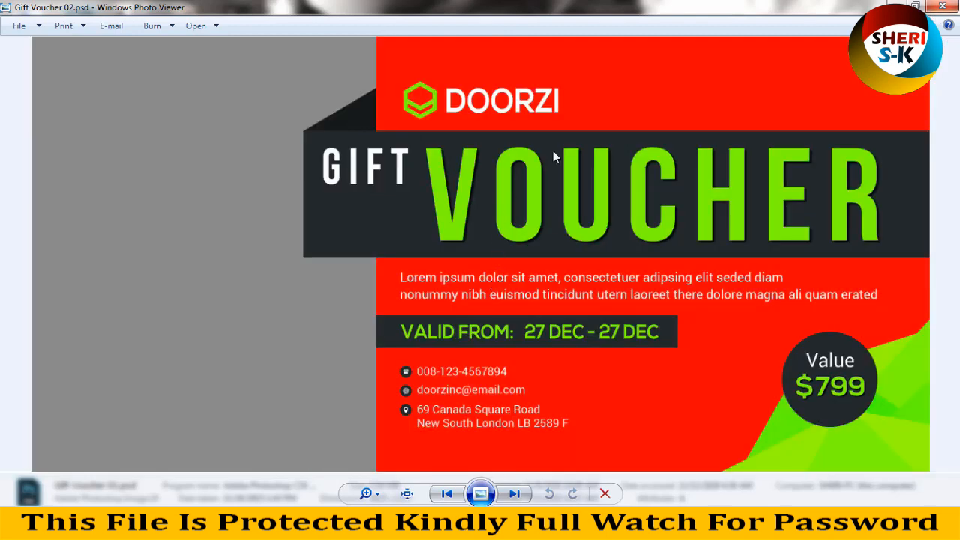
mouse_move(489, 183)
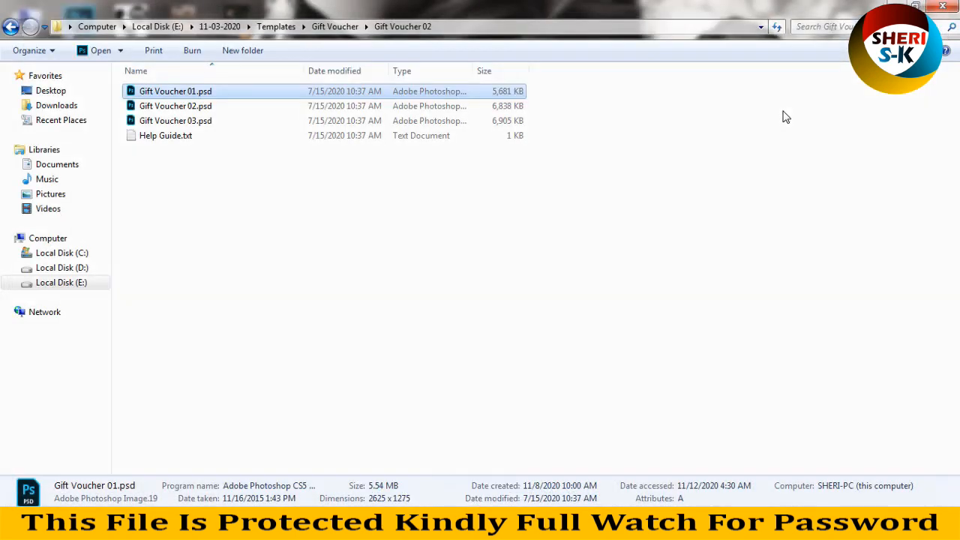
- Go to the Gift Voucher 03 folder and preview Gift Voucher.psd, the black-and-white Wazack voucher
click(333, 27)
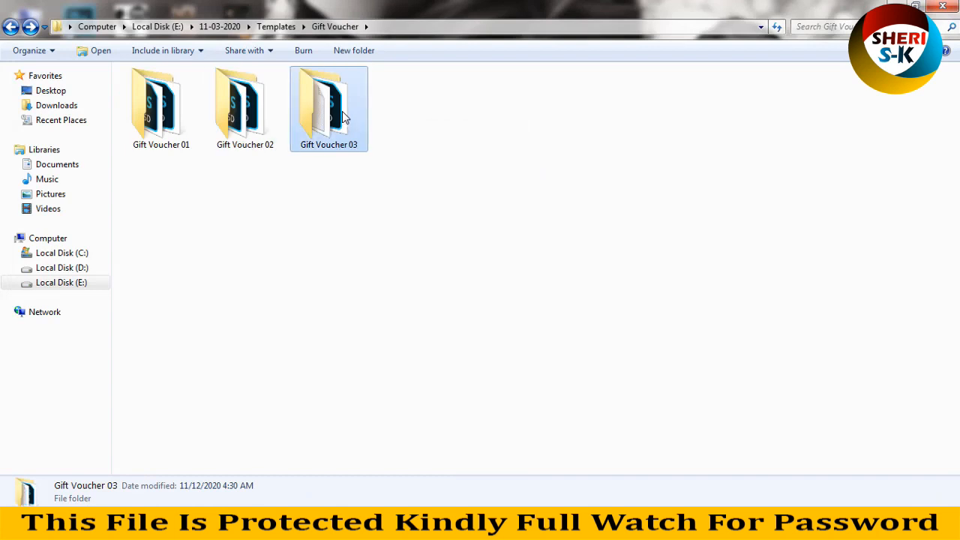
double_click(329, 105)
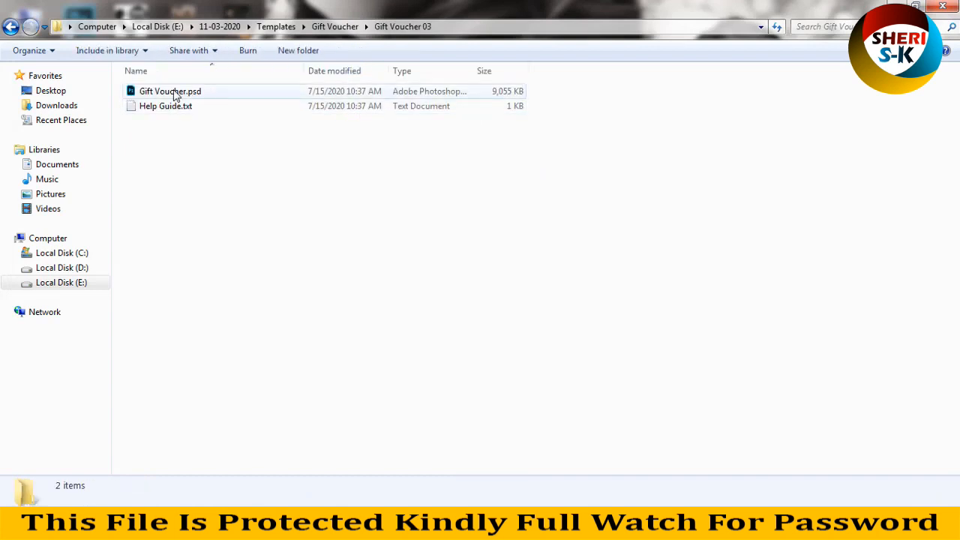
right_click(171, 92)
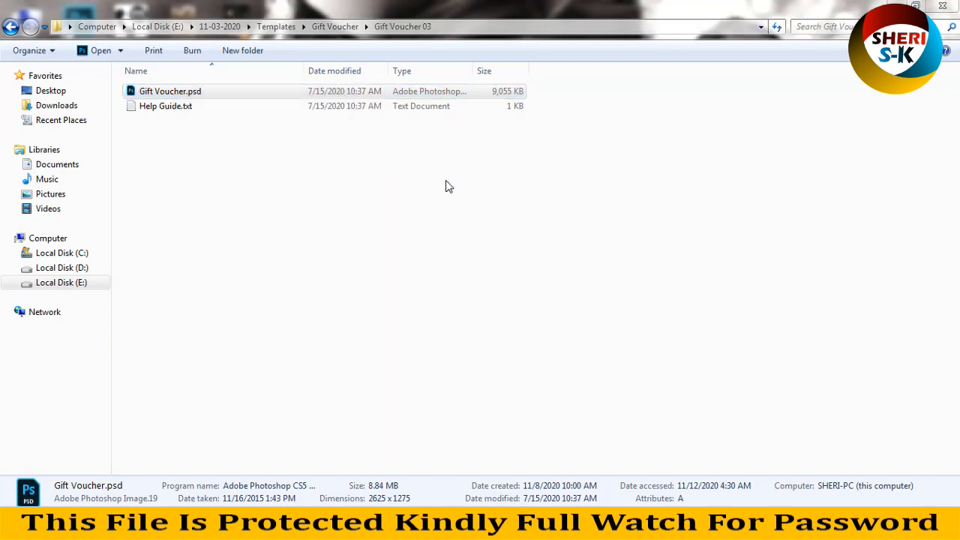
double_click(170, 91)
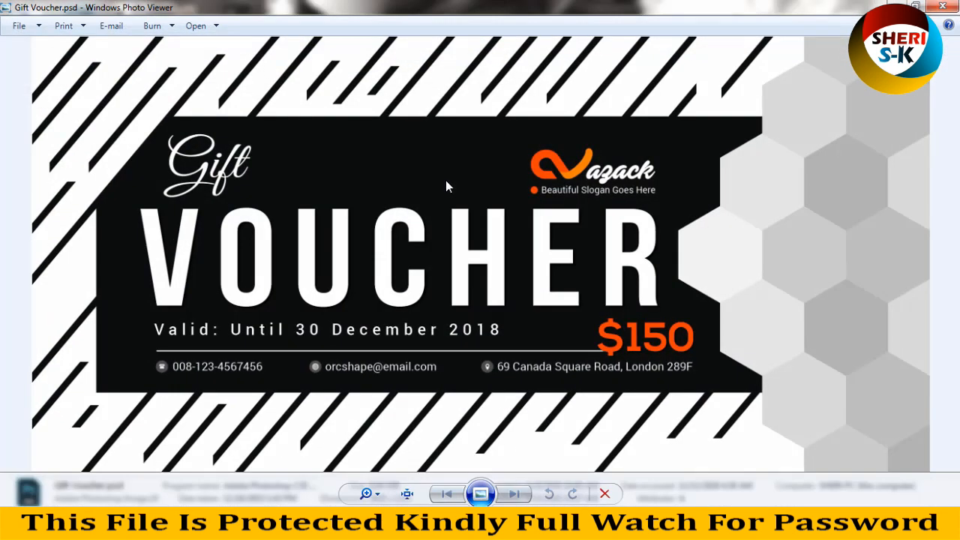
mouse_move(360, 105)
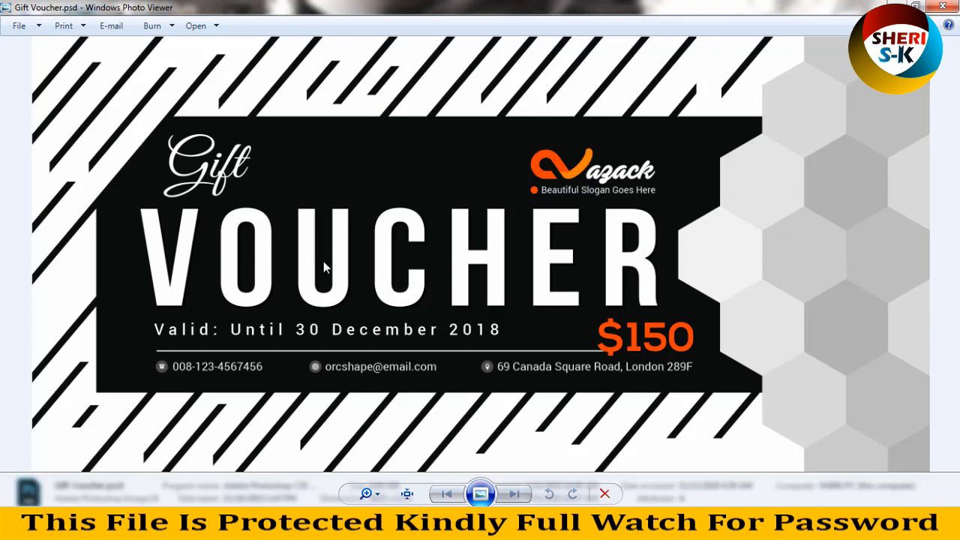
mouse_move(352, 322)
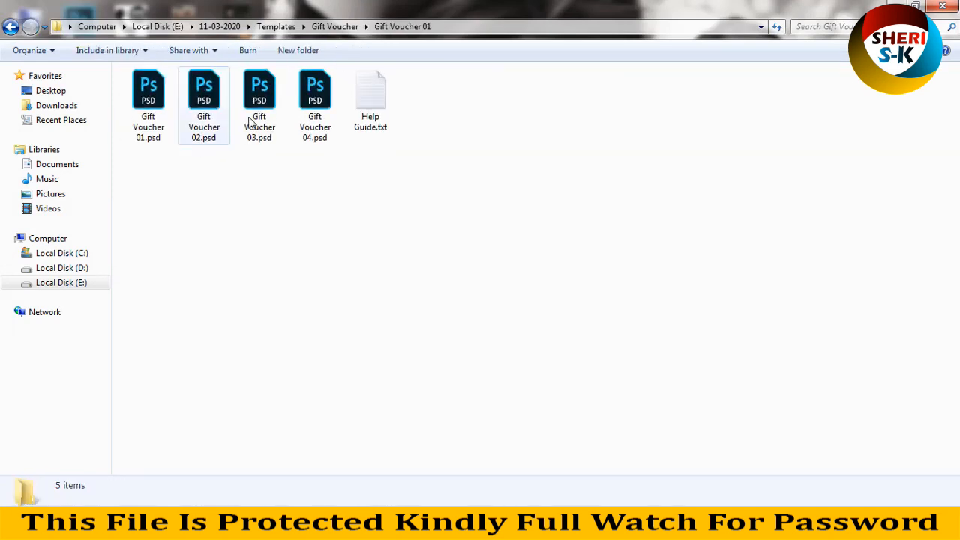
- Preview the orange OrcShape voucher from Gift Voucher 01 once more
right_click(147, 85)
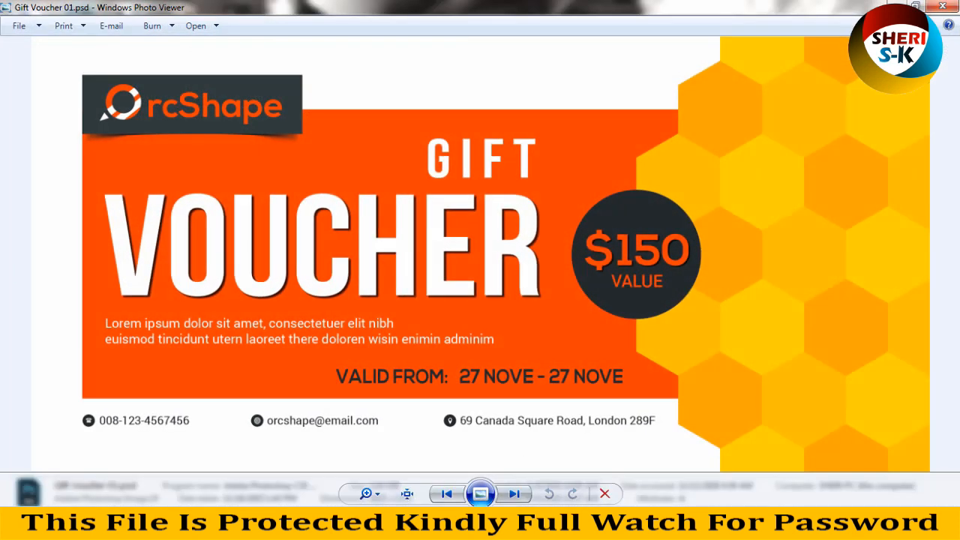
click(519, 492)
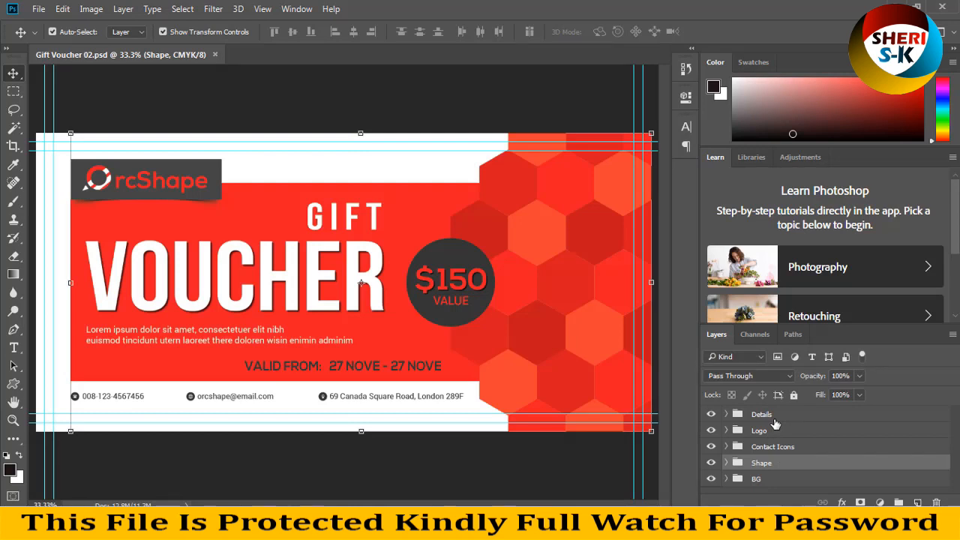
- Expand the Details, Contact Icons and Shape layer groups and select the Shape 3 panel layer
click(759, 429)
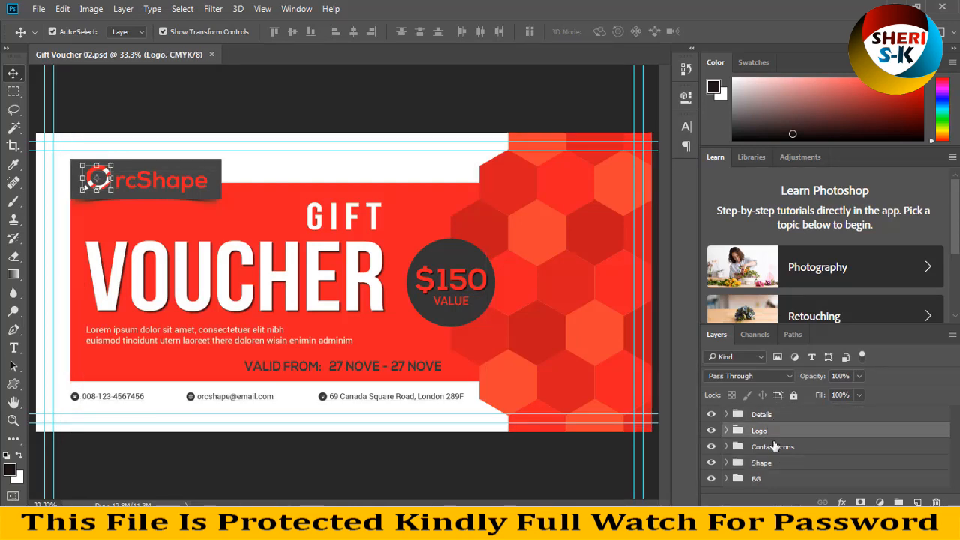
click(762, 477)
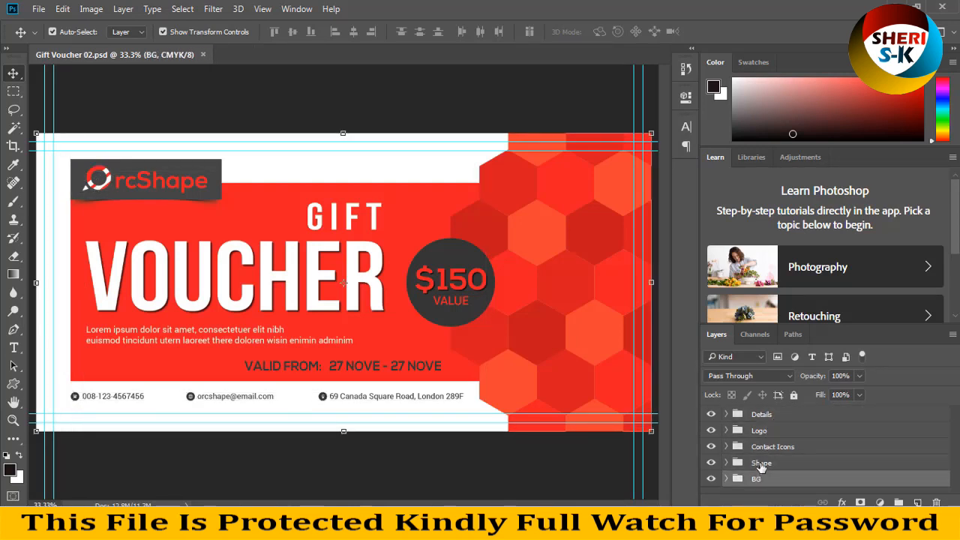
click(733, 414)
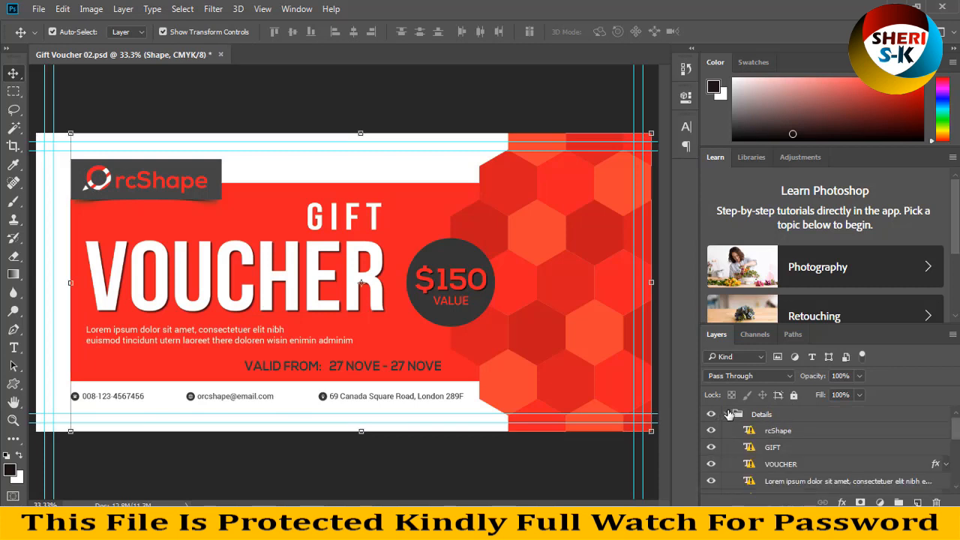
click(732, 414)
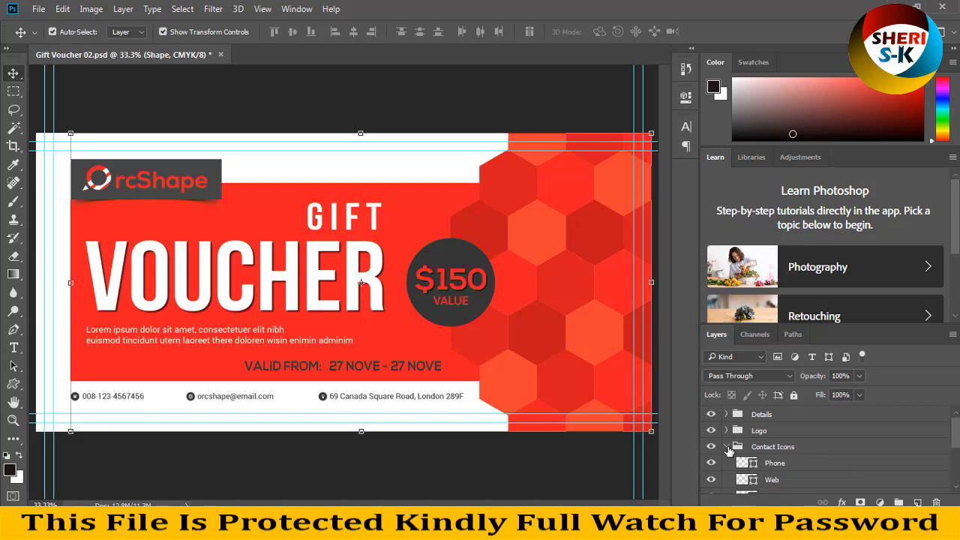
click(728, 447)
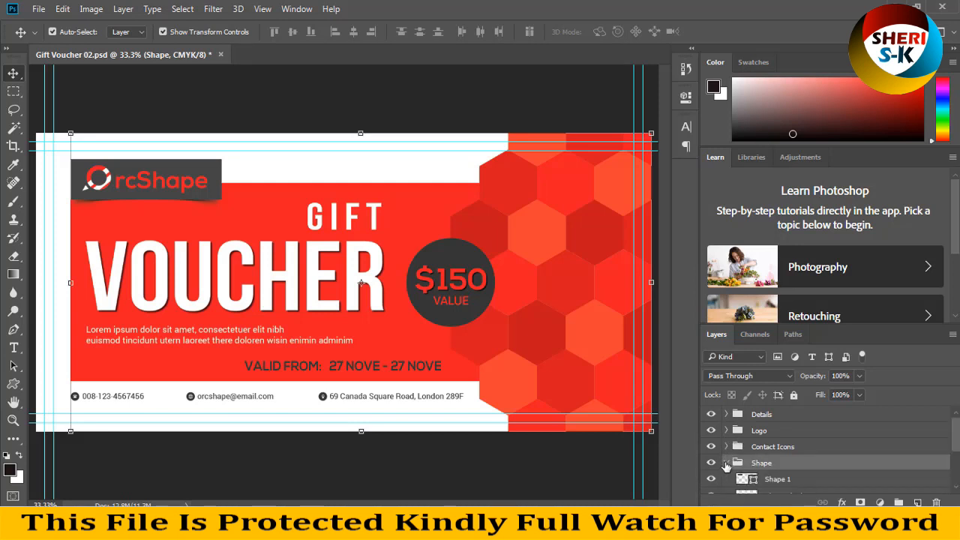
click(728, 463)
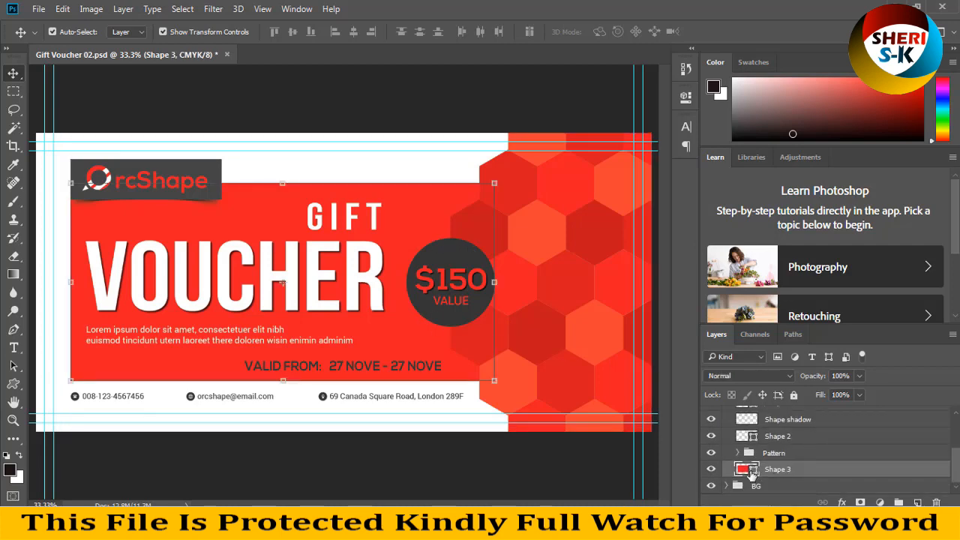
- Recolour the Shape 3 red background panel to dark navy via the Color Picker
double_click(739, 468)
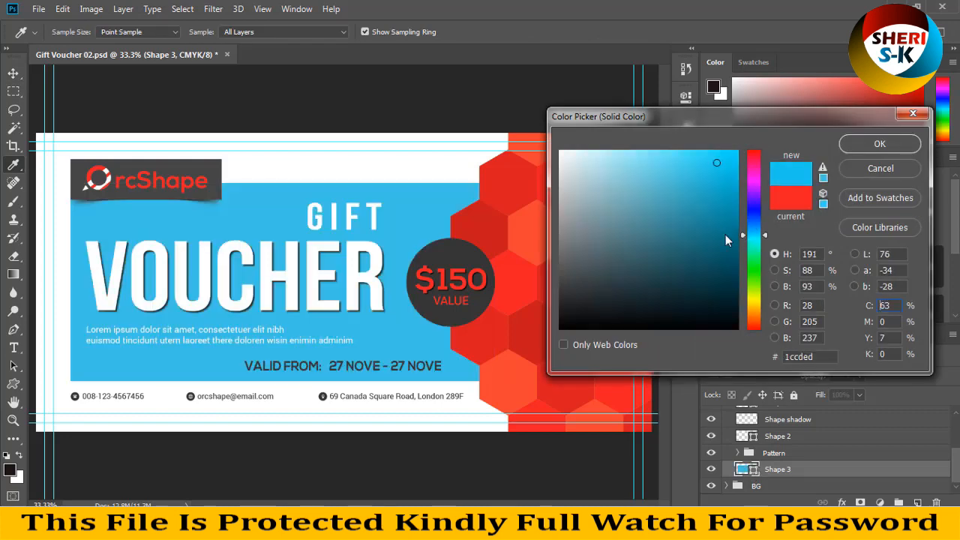
click(720, 291)
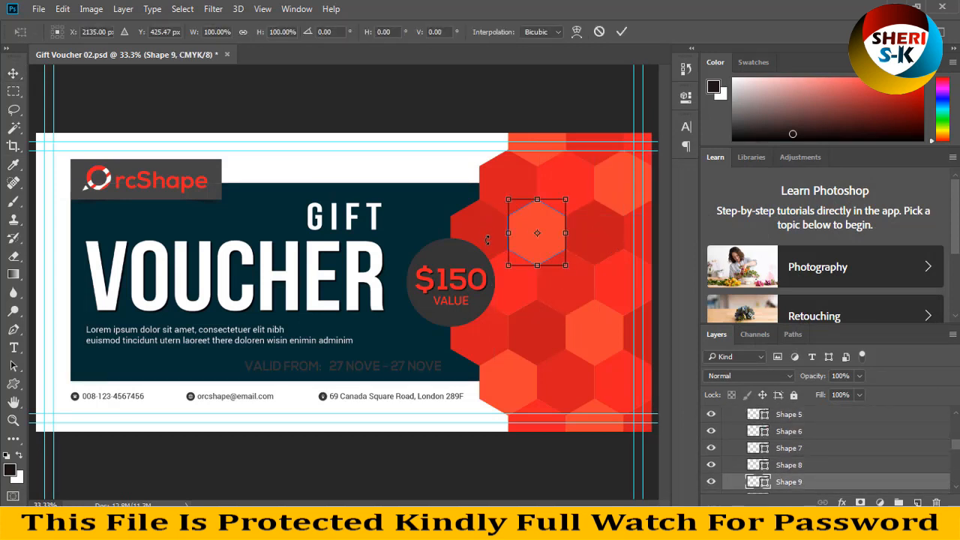
mouse_move(558, 207)
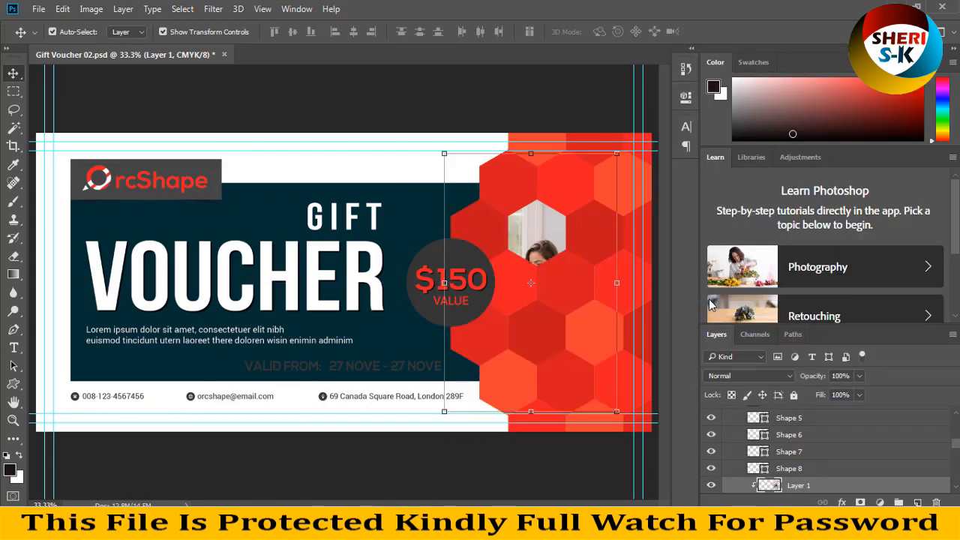
- Scale the woman-at-laptop photo down to fit inside the upper-right hexagon
drag(533, 282, 533, 202)
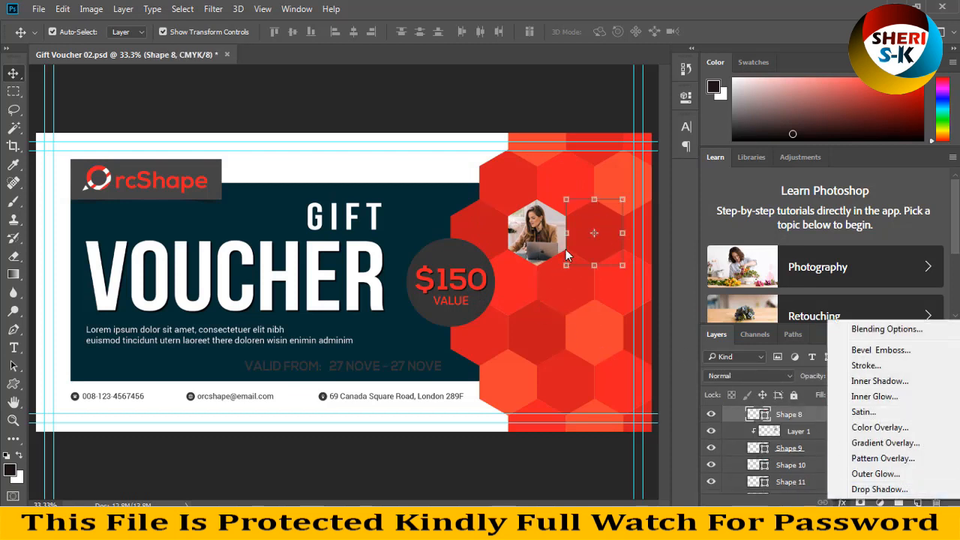
- Apply a dark navy Gradient Overlay layer style to the photo's hexagon
click(886, 443)
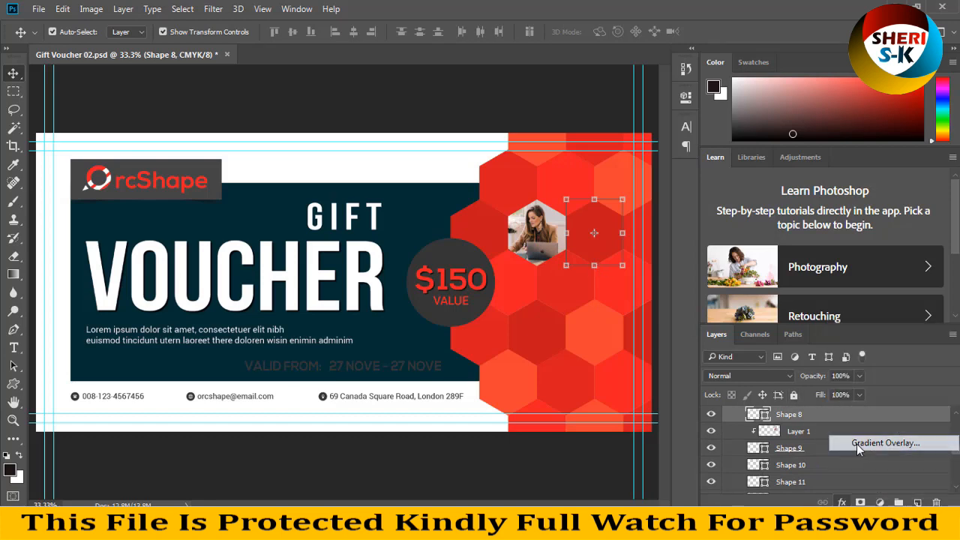
click(885, 442)
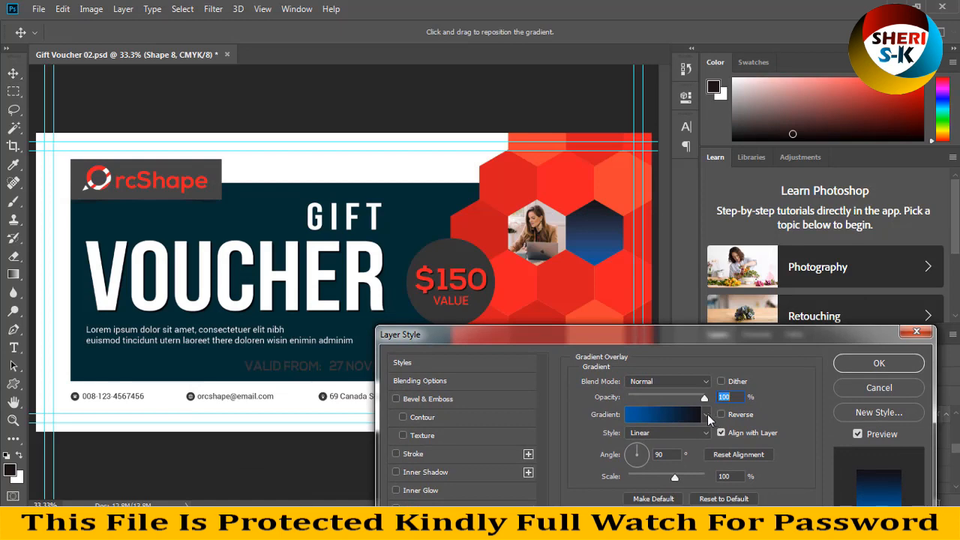
click(707, 414)
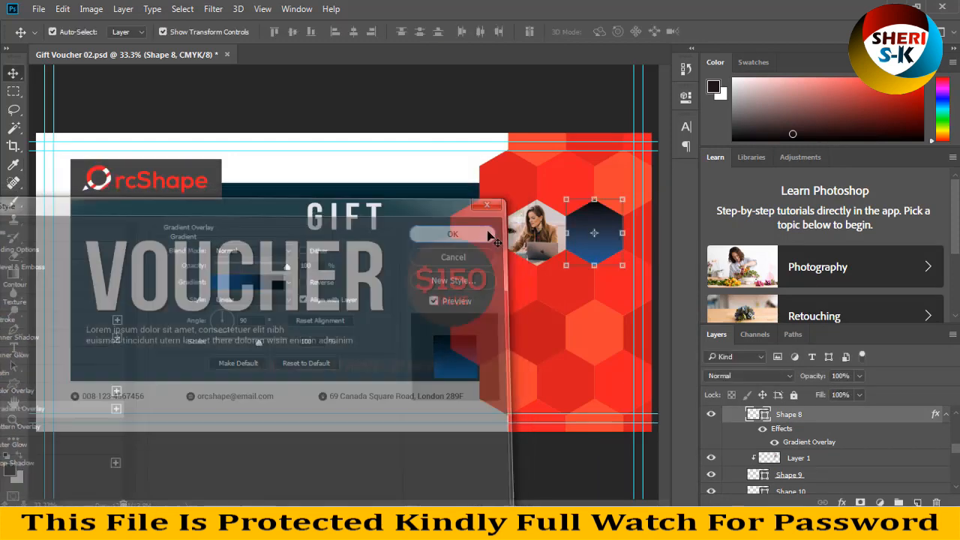
click(454, 234)
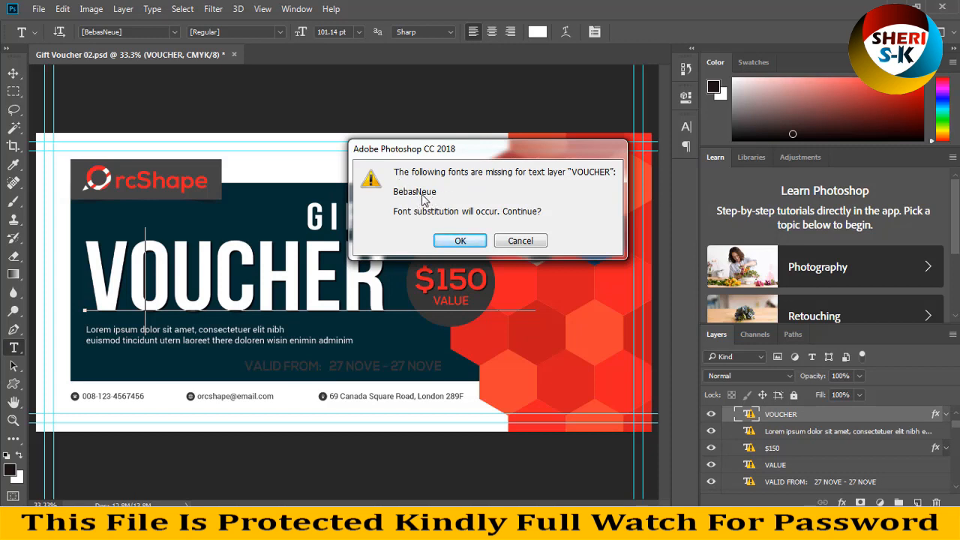
mouse_move(474, 247)
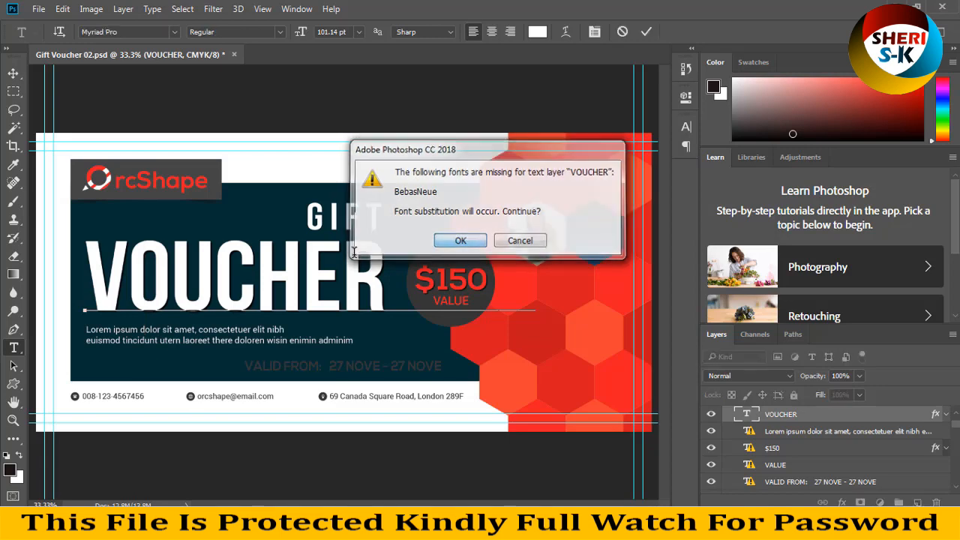
- Accept font substitution, retype VOUCHER as 'Sheri Sk' and adjust its placement
click(459, 240)
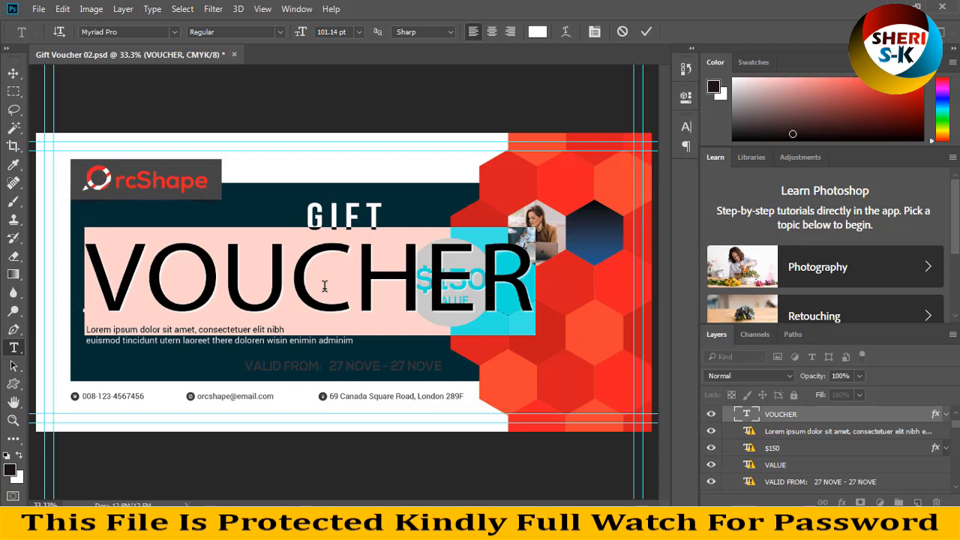
text(Sheri Sk)
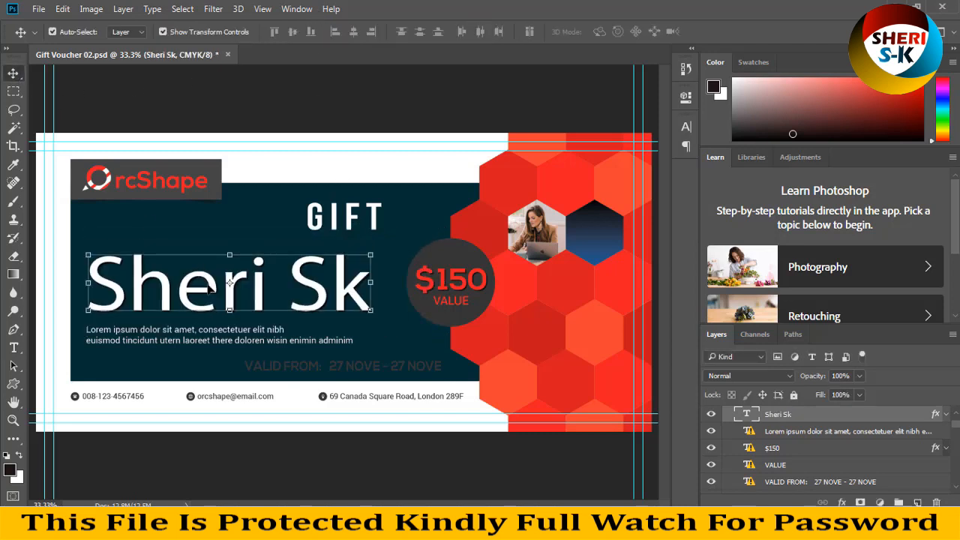
drag(228, 284, 240, 240)
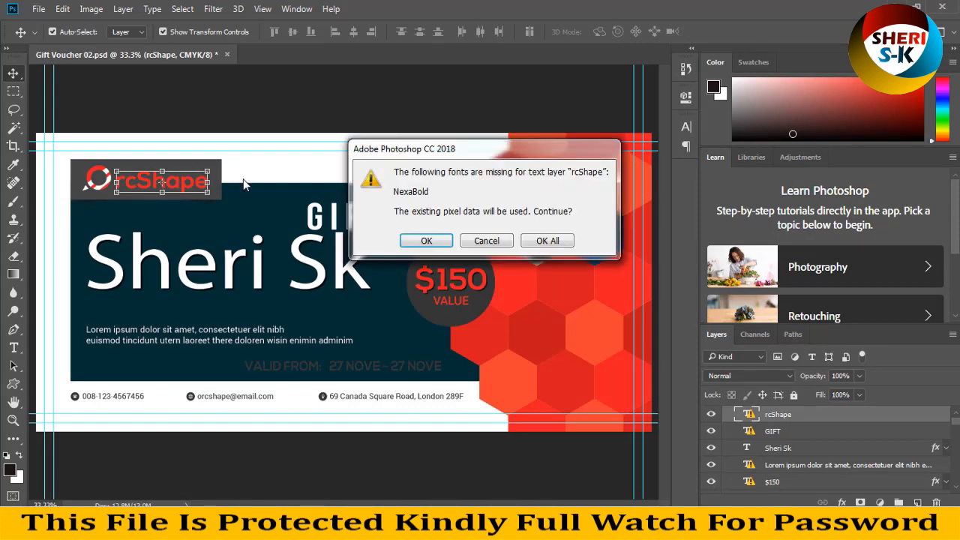
- Dismiss the rcShape missing-font alert and cancel the BG Color Picker change
click(426, 241)
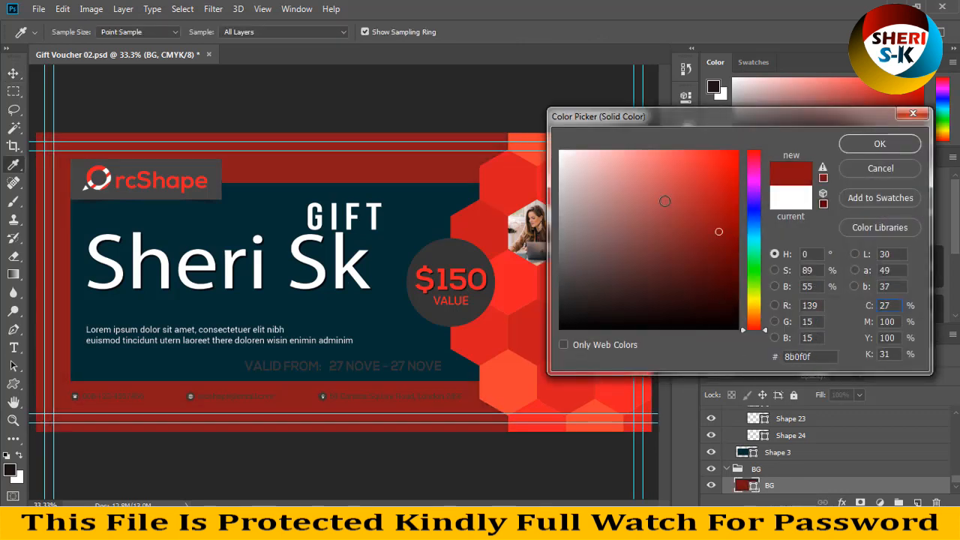
click(584, 168)
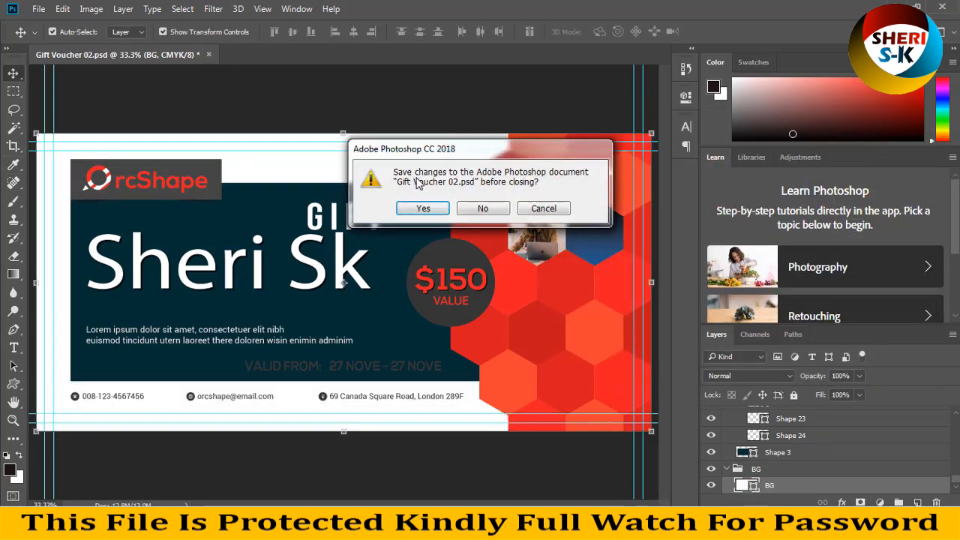
- Close the voucher via the save prompt, then open Gift Voucher 02.psd from its folder with Photoshop
click(483, 207)
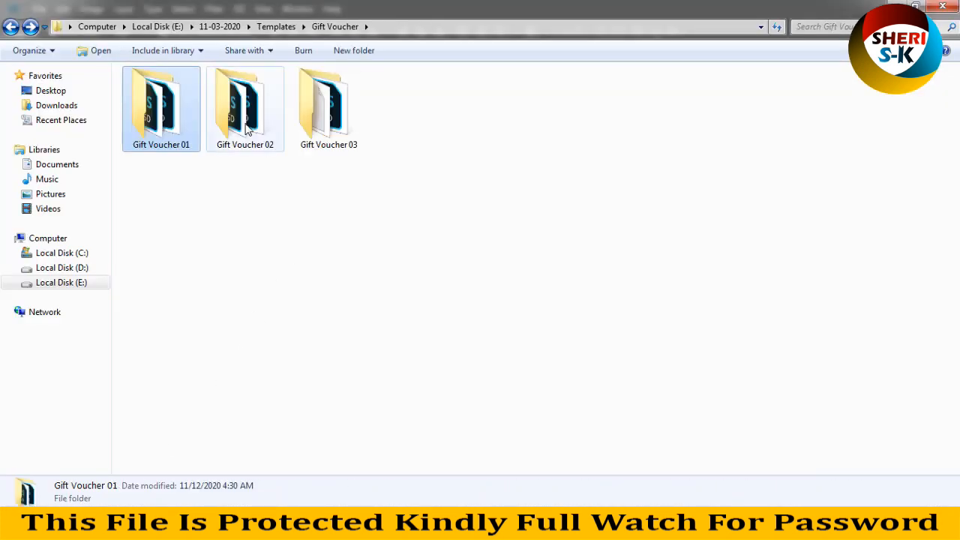
double_click(245, 108)
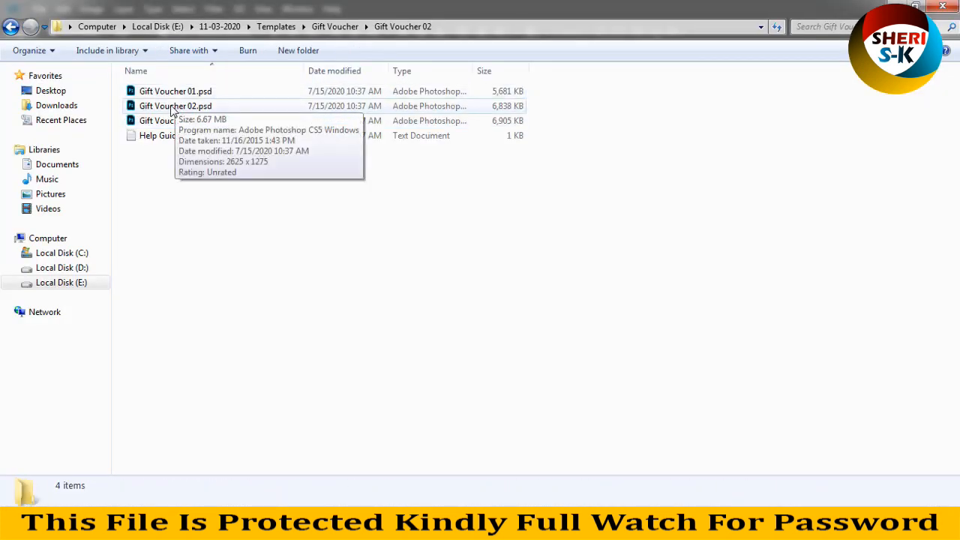
click(174, 105)
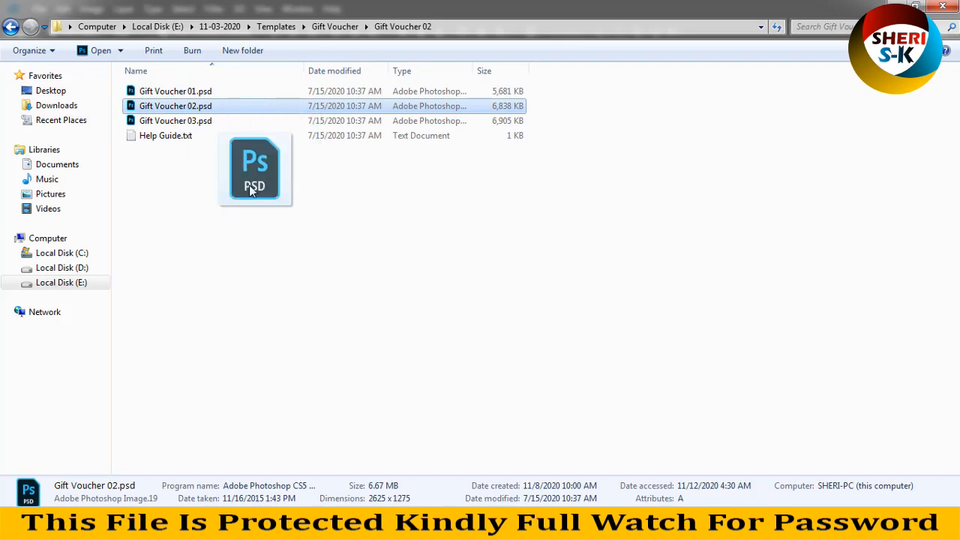
right_click(175, 105)
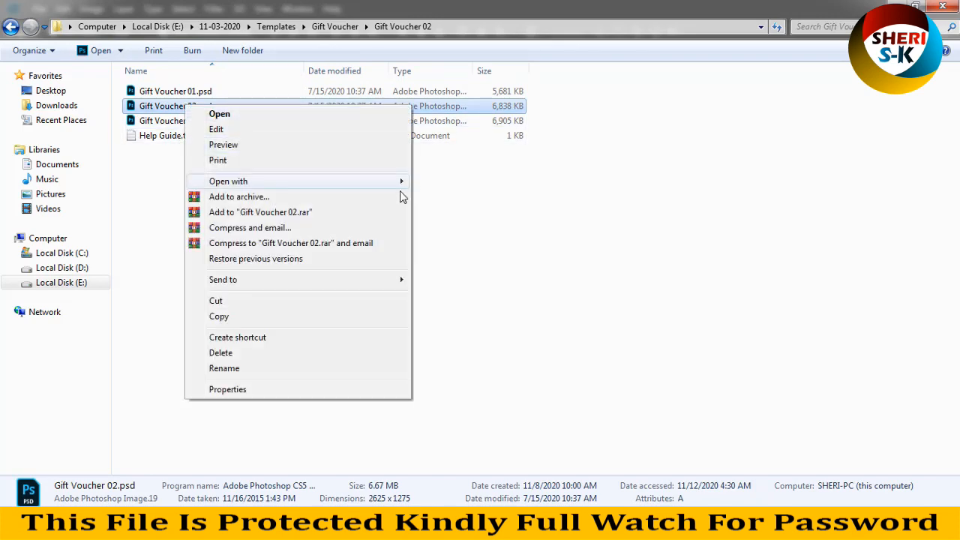
click(219, 114)
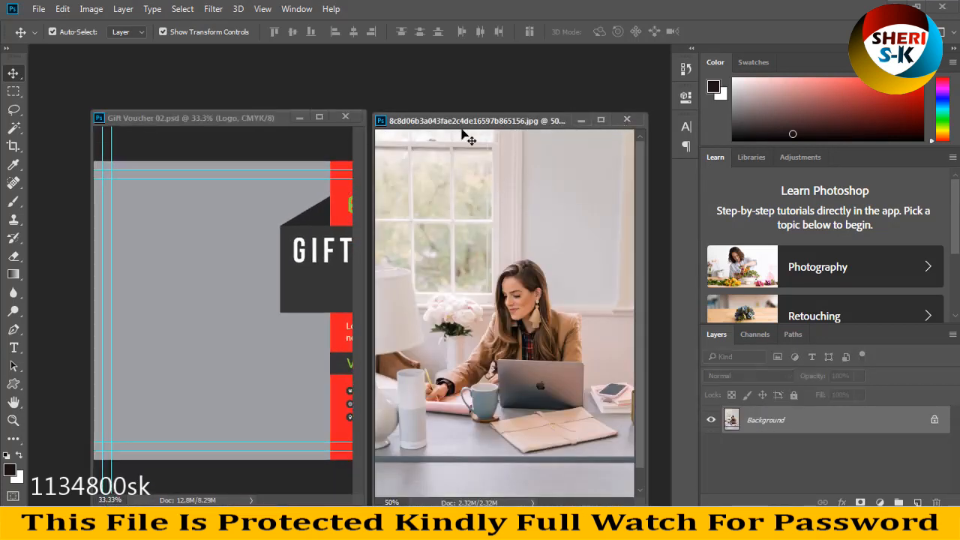
- Bring Gift Voucher 02 forward and reveal its shapes group down to the image placeholder layer
click(210, 117)
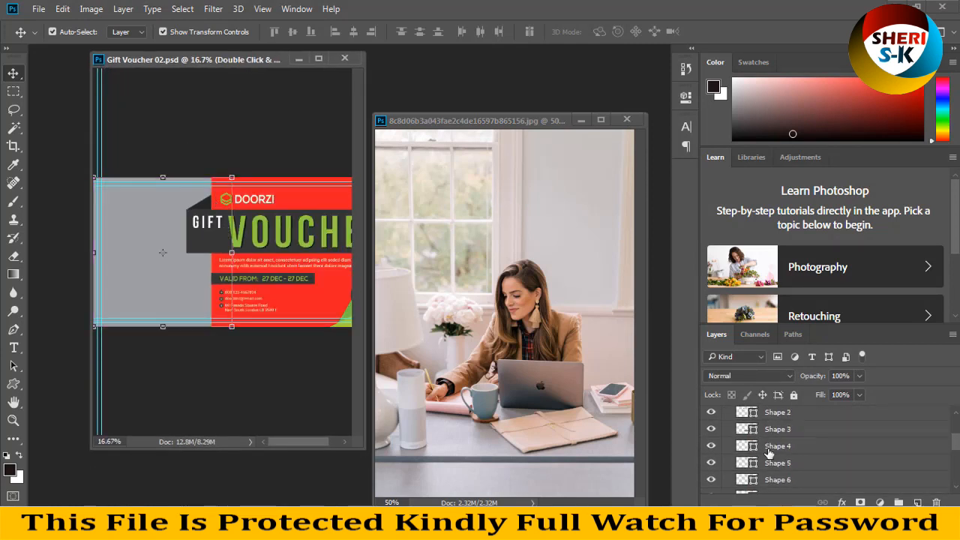
click(793, 463)
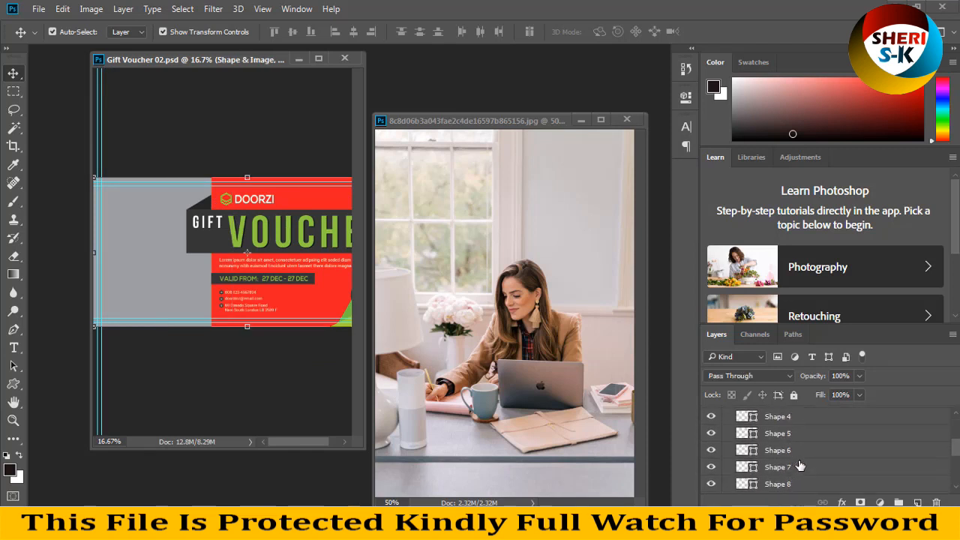
scroll(down, 3)
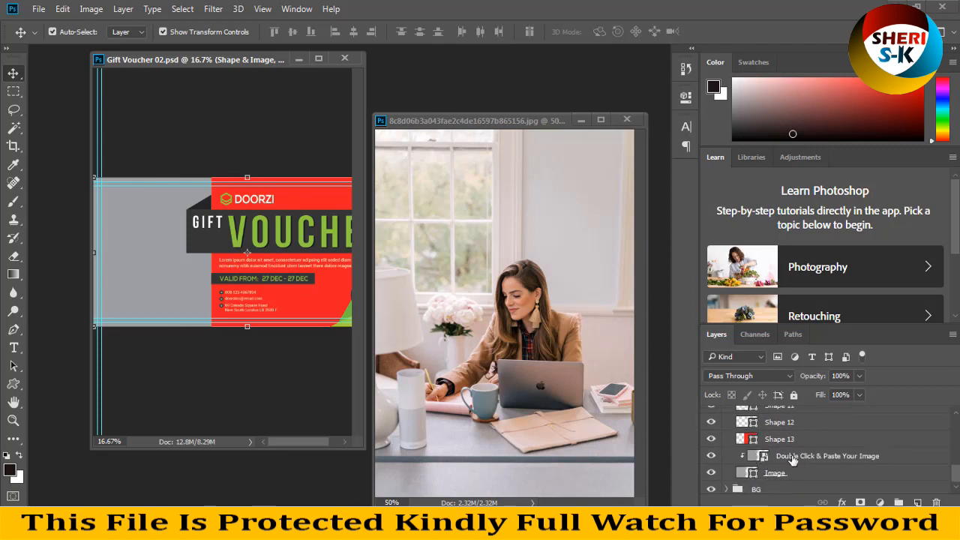